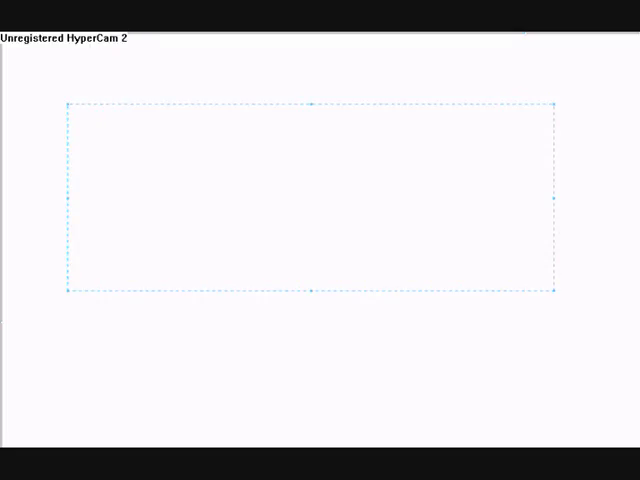
# Write 'HAHA gotcha!' followed by a row of 'lolololol...' in a text box near the top
pyautogui.write('HAHA')
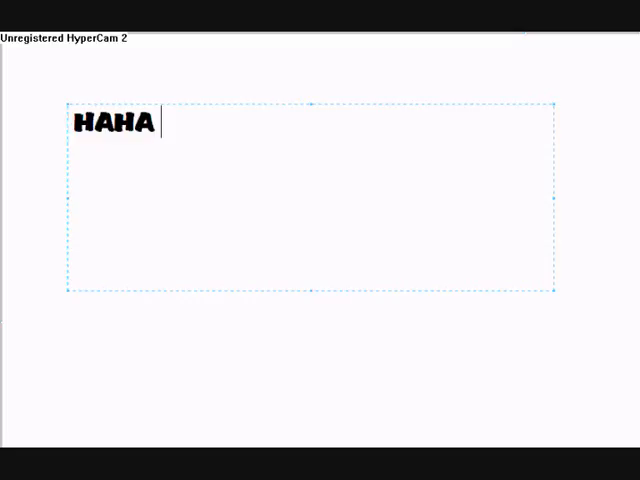
pyautogui.write('gotcha!')
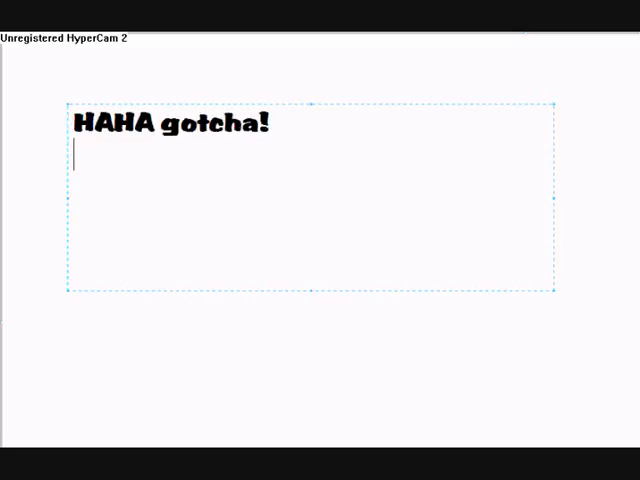
pyautogui.write('lololo')
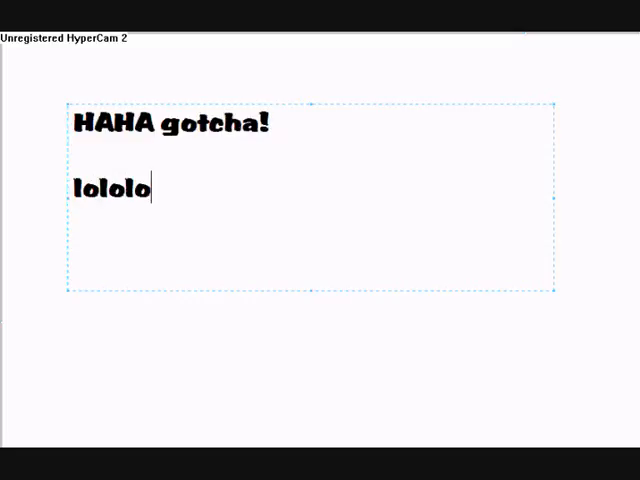
pyautogui.write('lollolo')
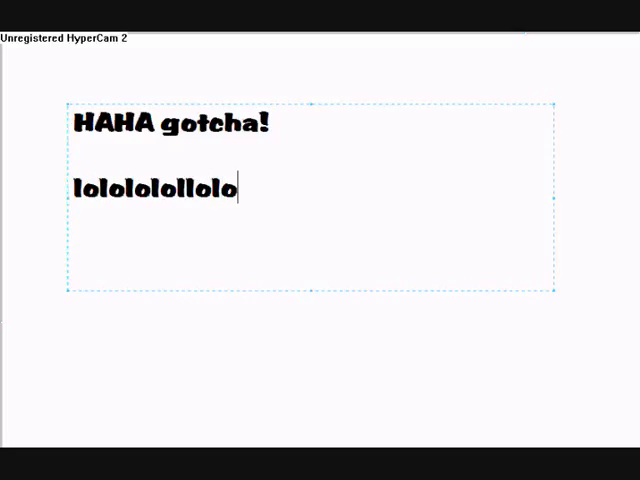
pyautogui.write('lol')
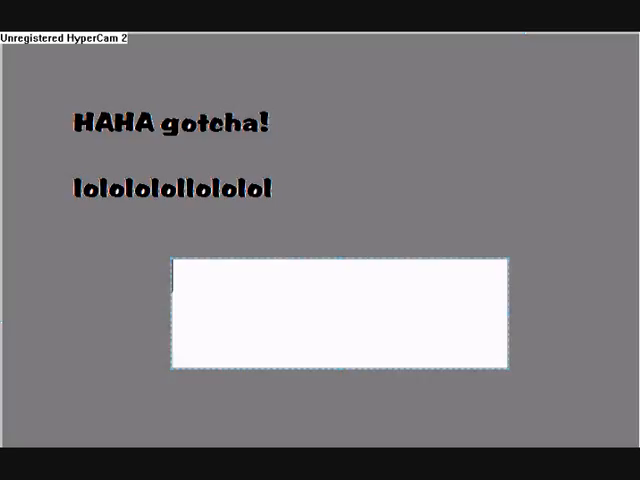
# Write 'ur sooooo gullable' in a new text box in the lower middle of the canvas
pyautogui.write('ur sooooo')
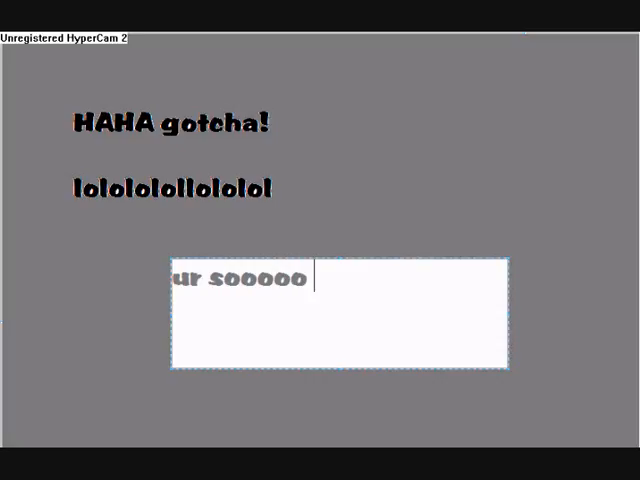
pyautogui.write('gullable')
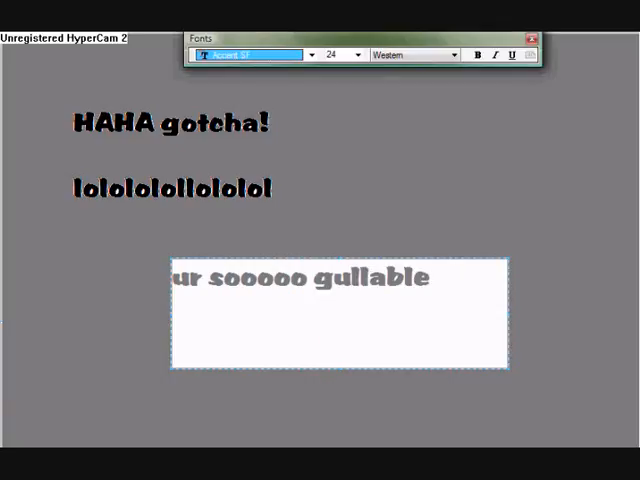
# Commit the 'ur sooooo gullable' line onto the canvas
pyautogui.click(532, 38)
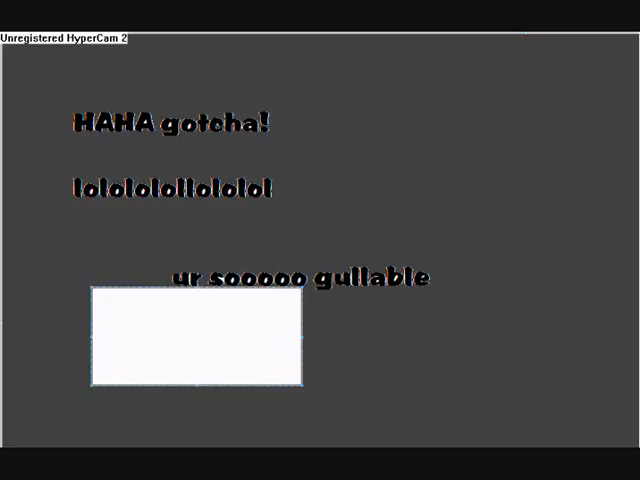
# Write 'Idiot' beneath the gullable line, then size-48 '!!!!' in a text box below it
pyautogui.write('ld')
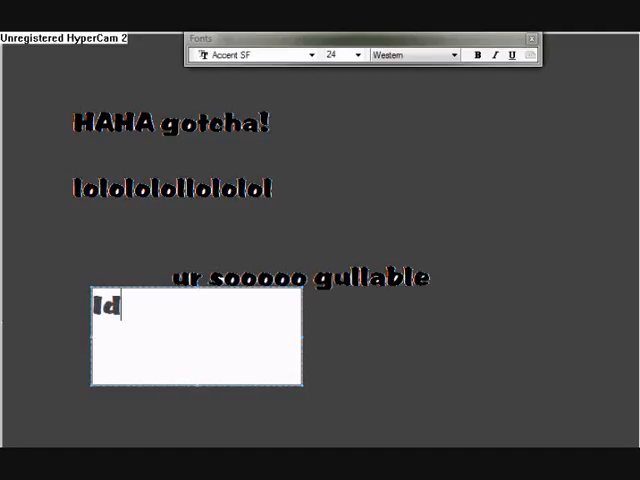
pyautogui.write('iot')
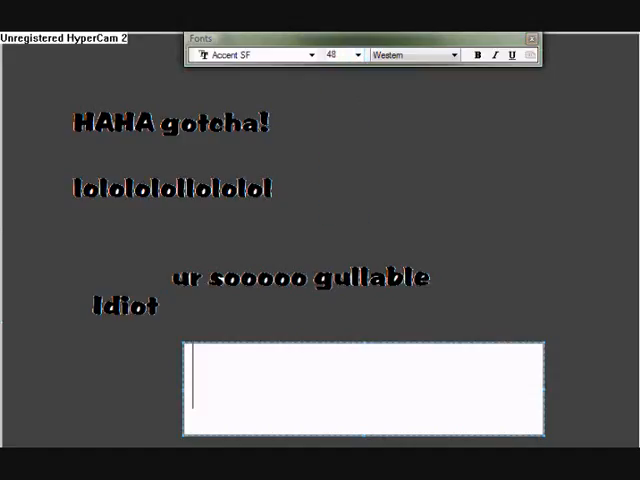
pyautogui.write('!!!!')
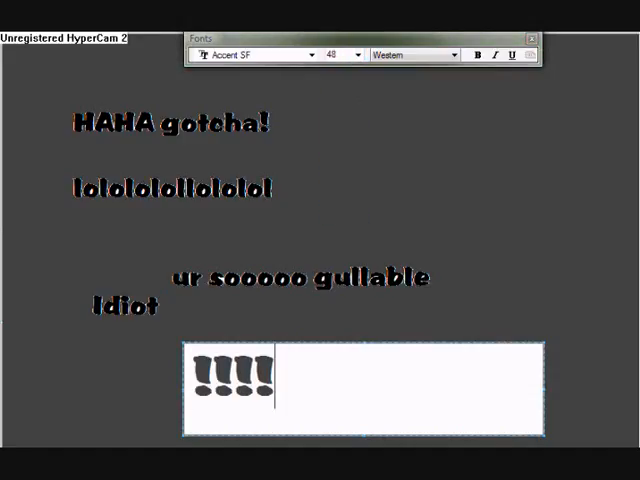